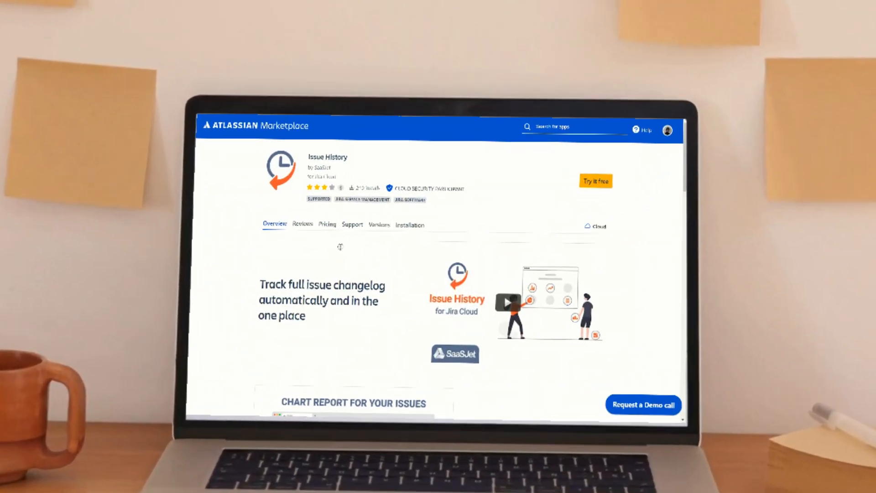
Scroll the Issue History listing down to the Chart Report / Log of Changes section
scroll(down, 3)
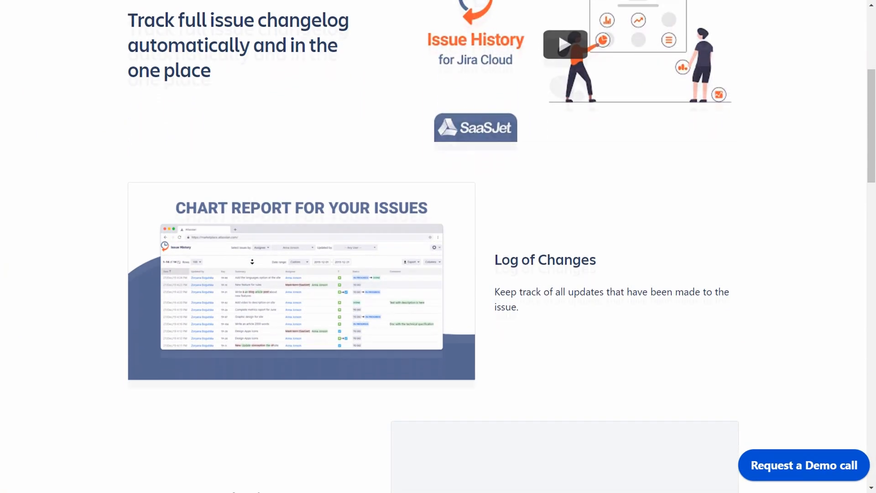
scroll(down, 3)
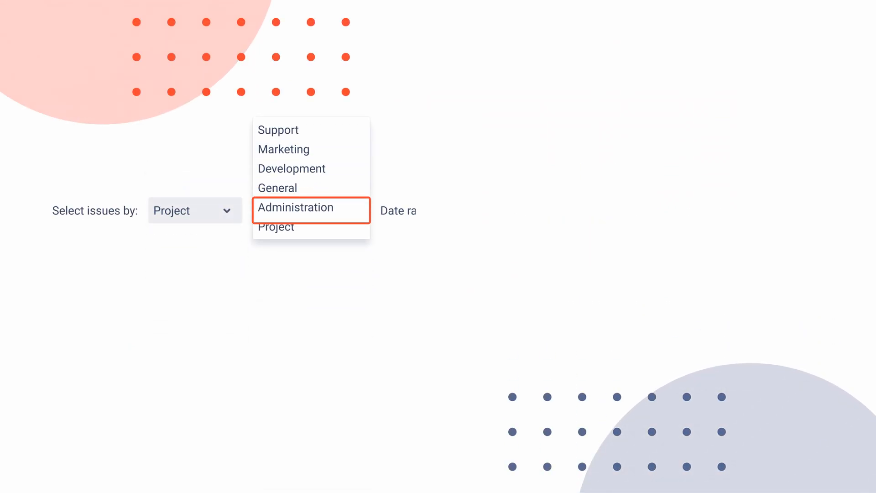
Start the Administration project's date range at 9/3/2022, ending Now
click(295, 207)
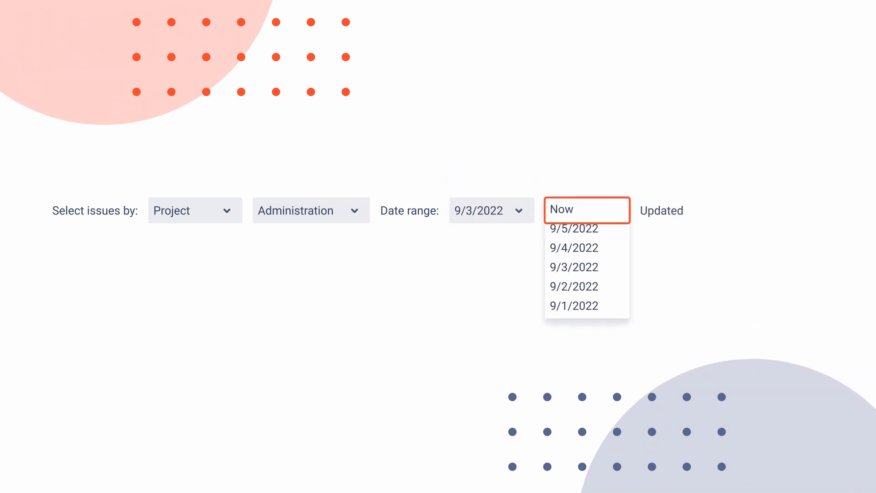